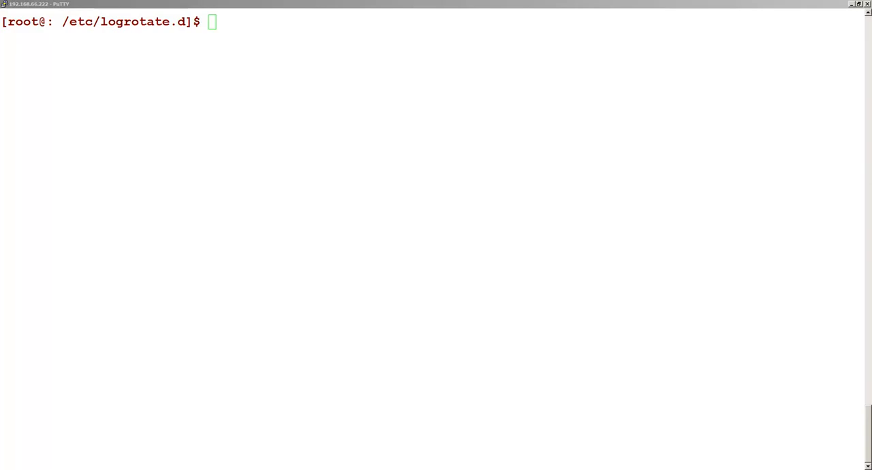
mouse_move(123, 21)
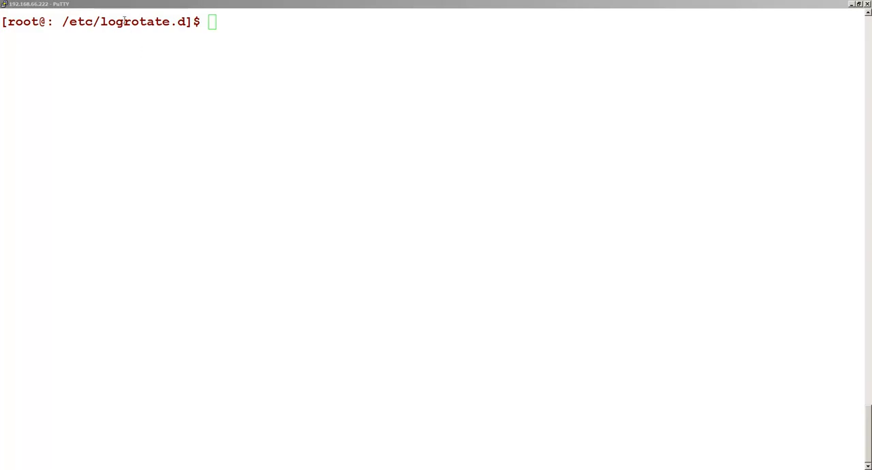
- Run ll in /etc/logrotate.d to show files from net-snmp to zypper.lr
double_click(123, 21)
type("ll")
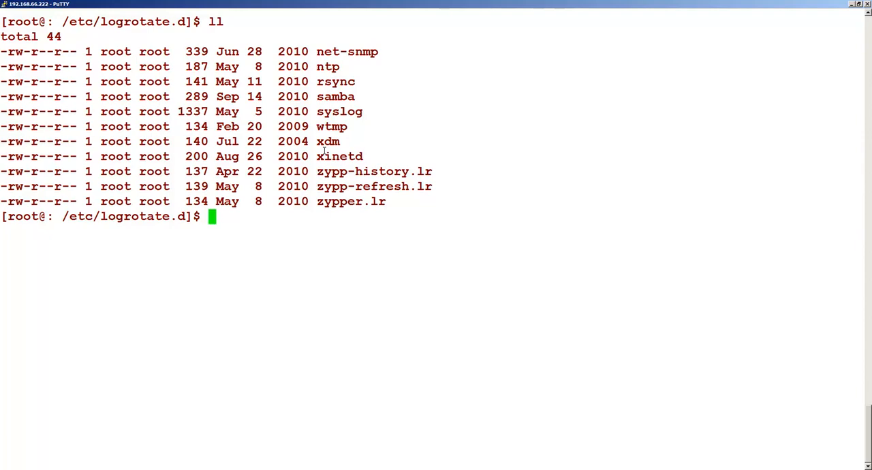
- Open /etc/logrotate.conf in vi to view its weekly, rotate 4 and dateext settings
type("vi /et")
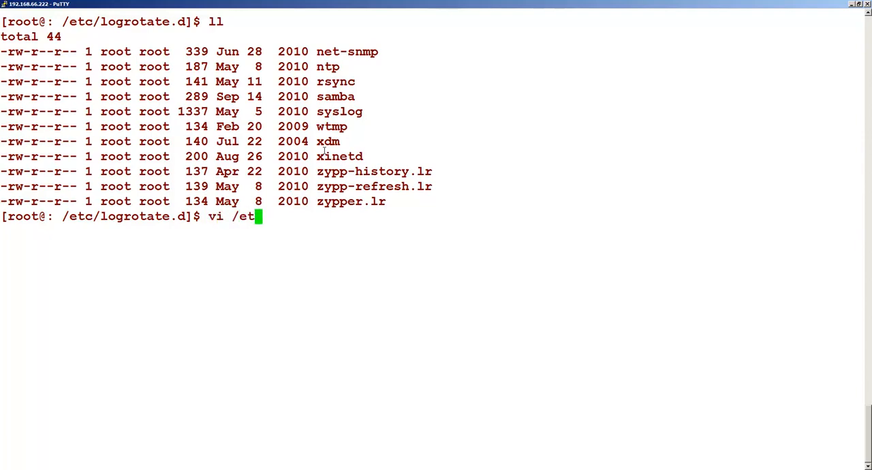
type("c/lo")
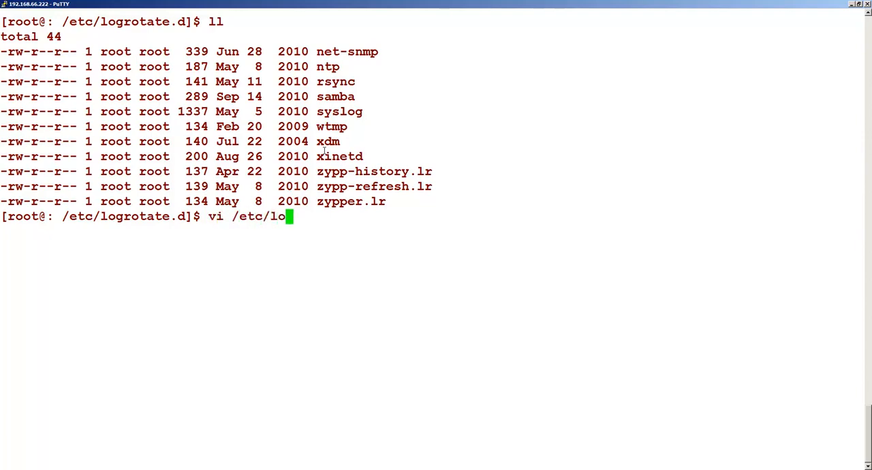
type("grotate")
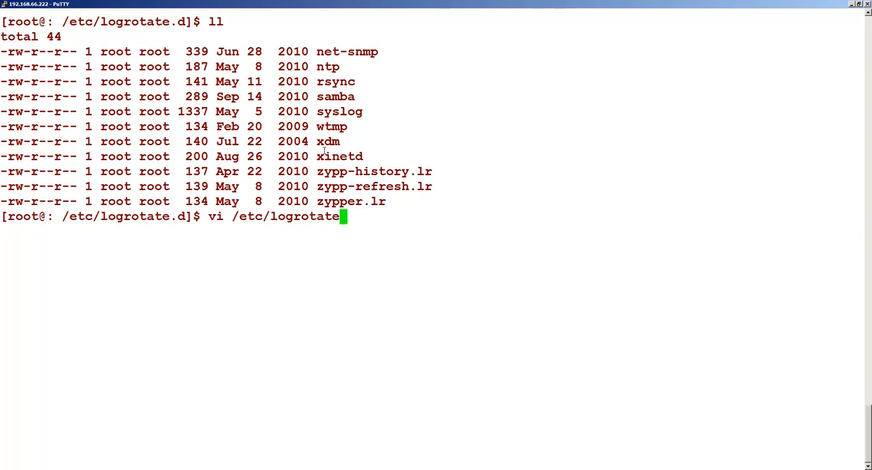
type(".co")
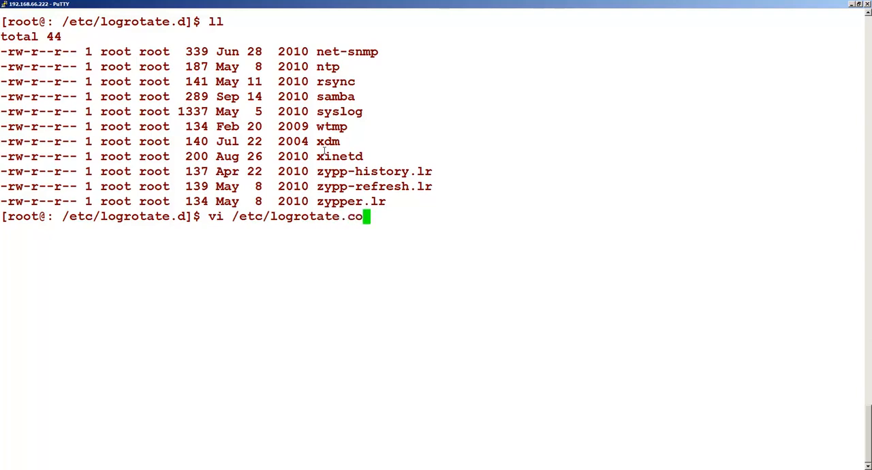
key("Return")
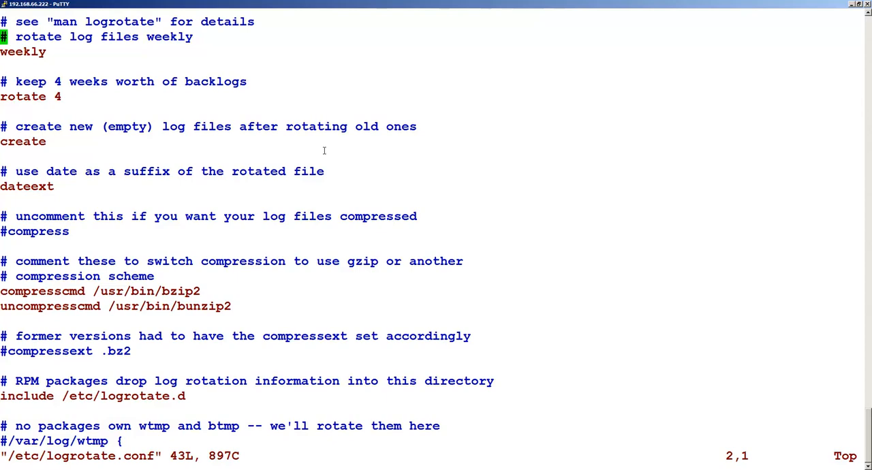
key("Down")
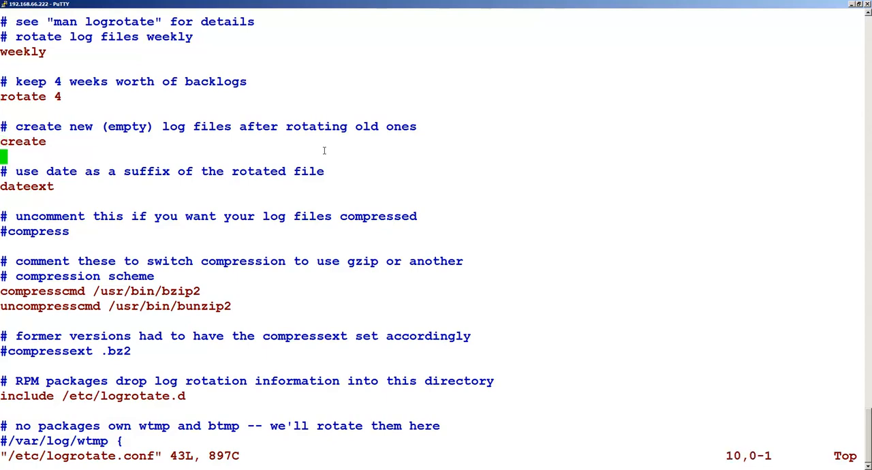
key("j")
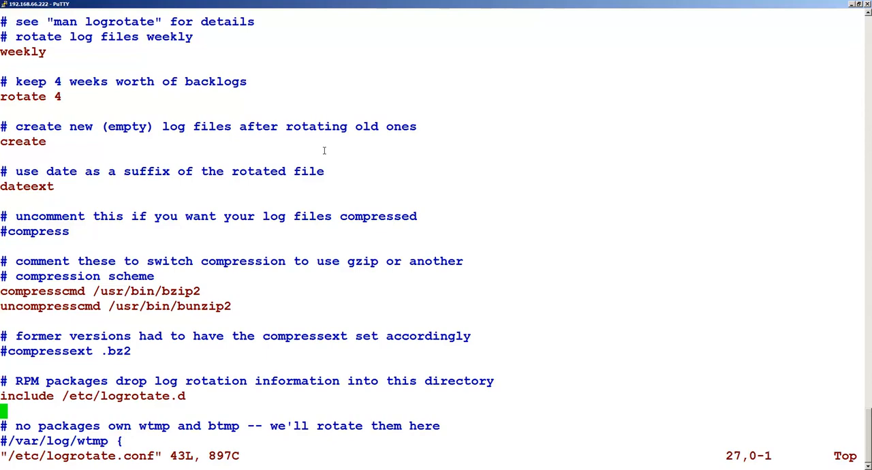
scroll("down", 3)
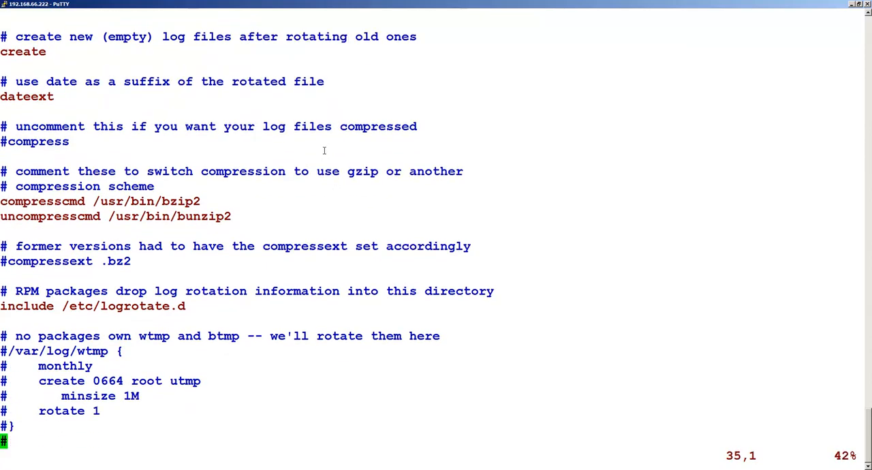
scroll("down", 3)
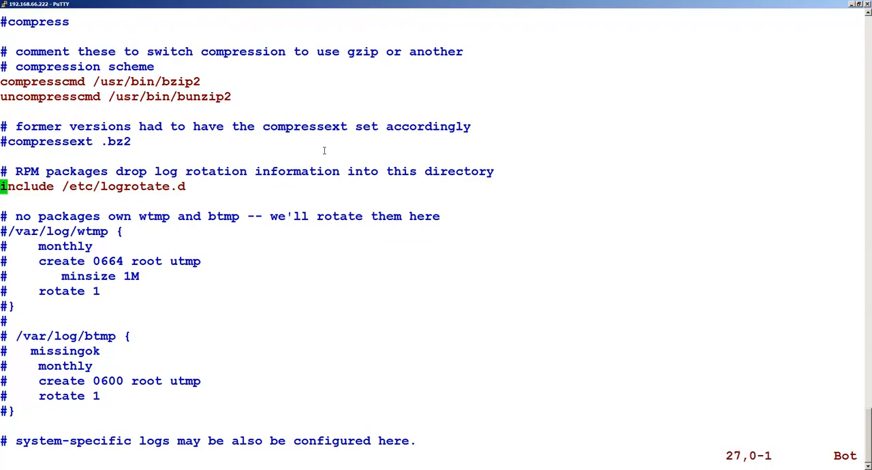
scroll("up", 3)
type(":")
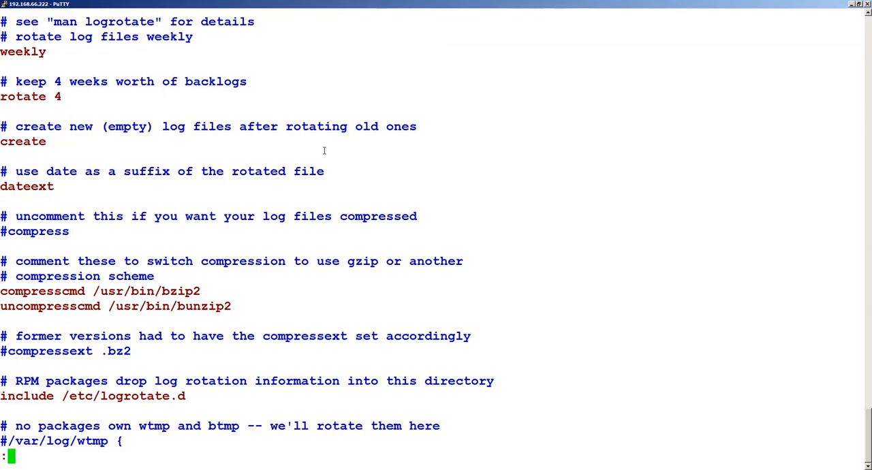
- Exit vi with :q, leaving logrotate.conf unchanged
type("q")
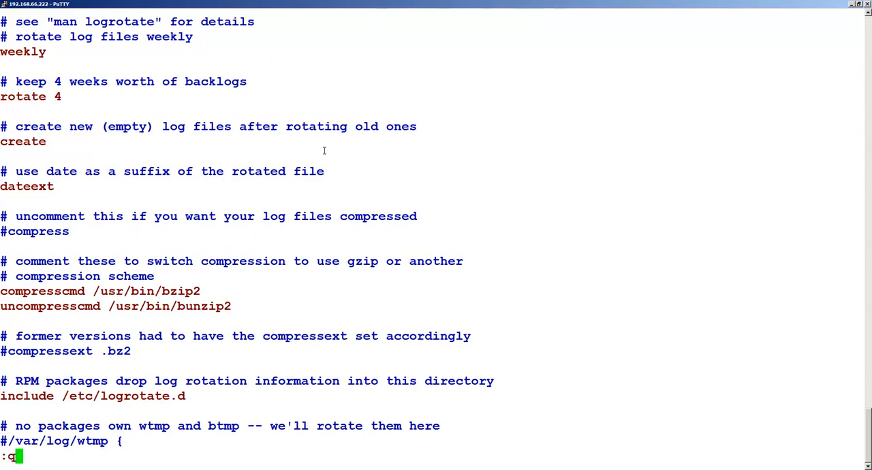
key("Return")
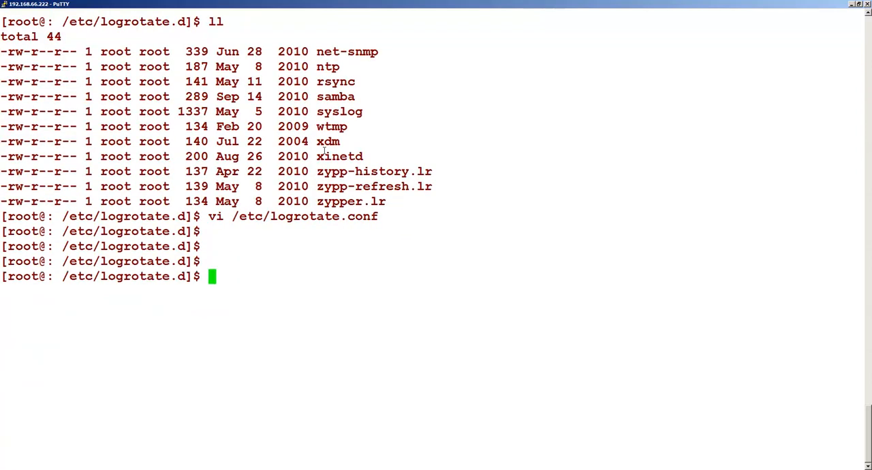